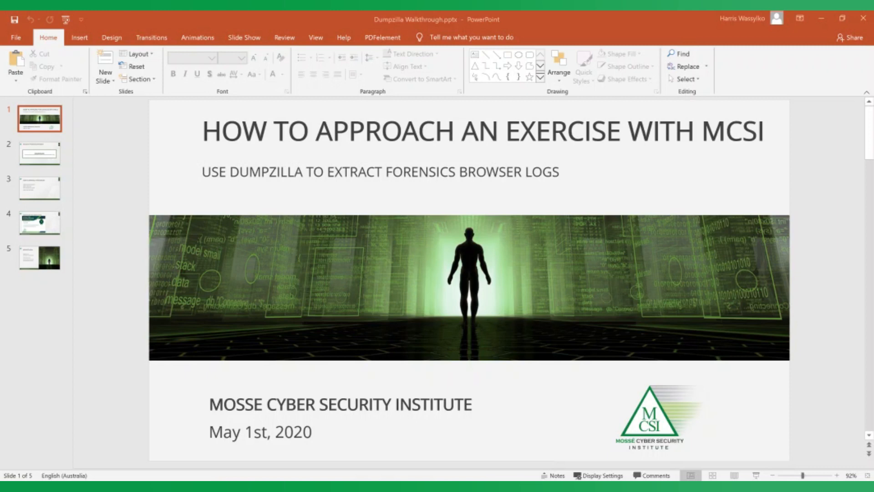
pyautogui.moveTo(44, 165)
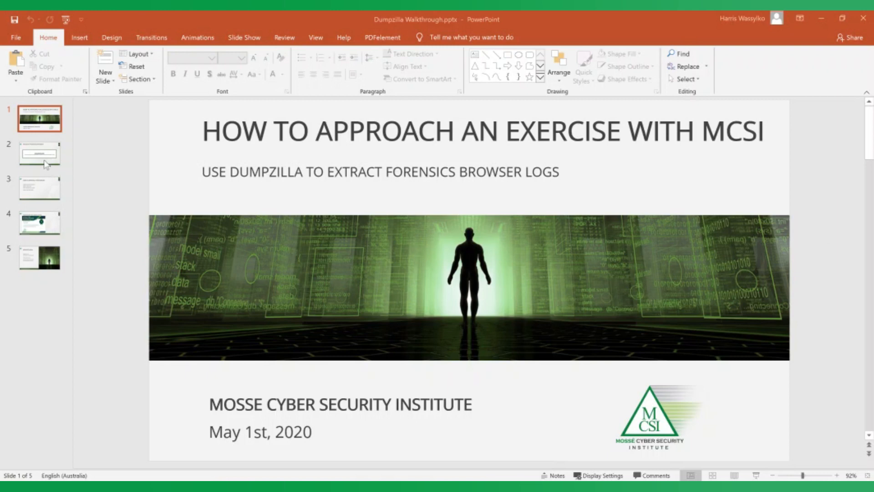
# Show slide 2, the Industry Problem Statement requesting Dumpzilla for browser logs.
pyautogui.click(40, 154)
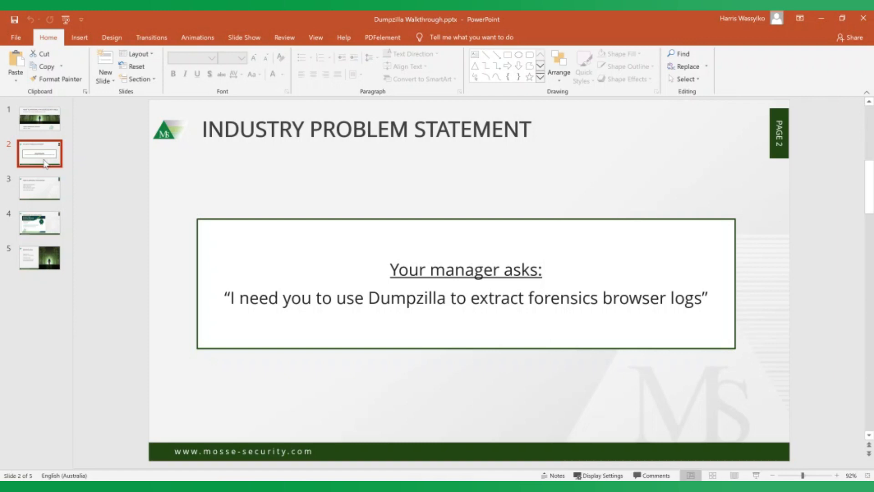
pyautogui.click(39, 187)
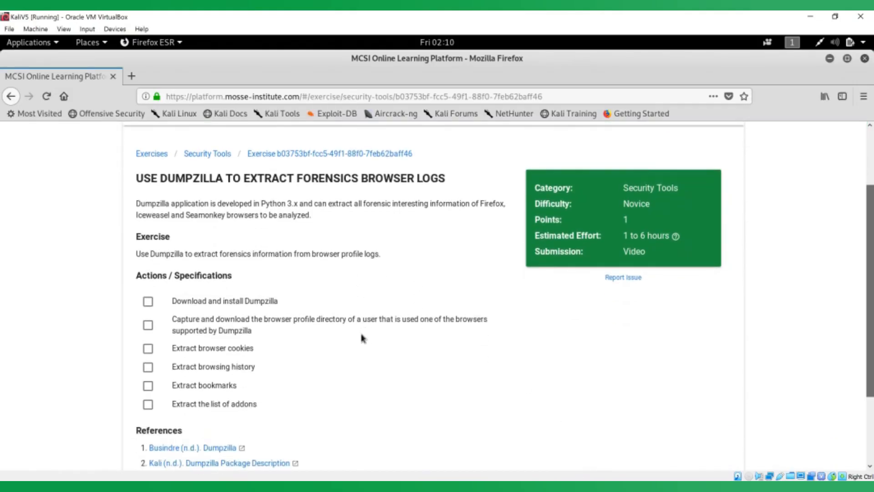
pyautogui.moveTo(173, 249)
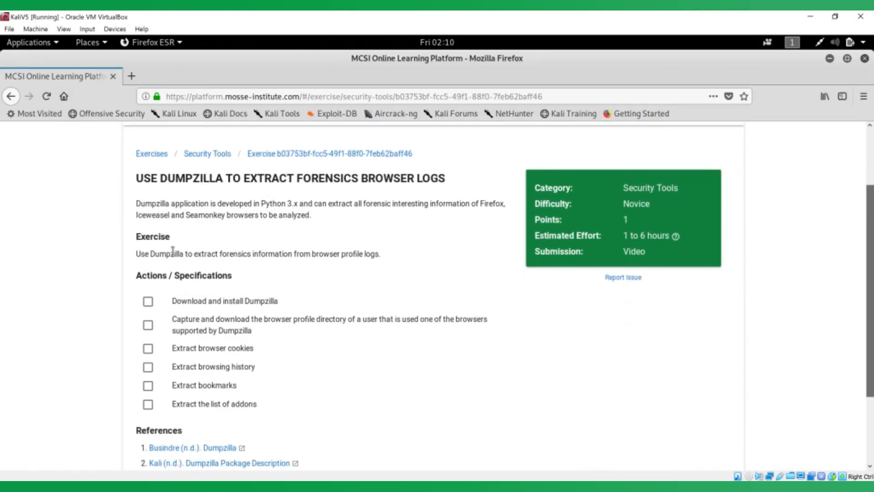
pyautogui.moveTo(358, 257)
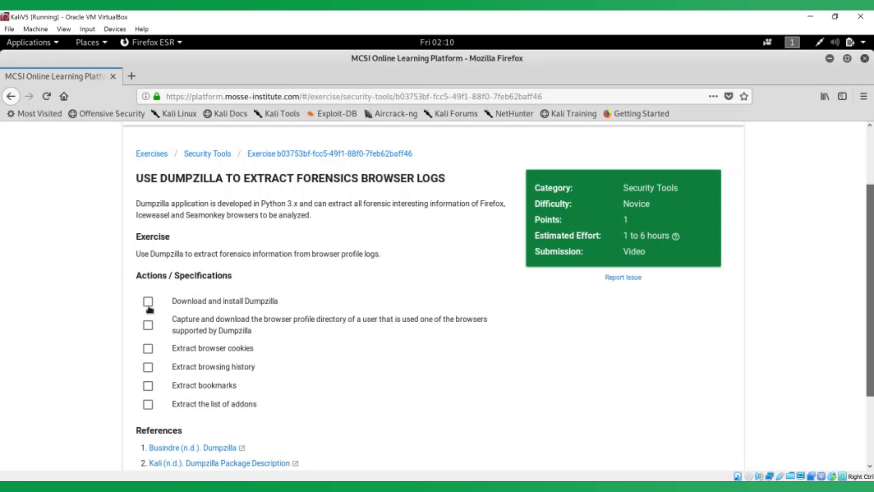
pyautogui.moveTo(147, 402)
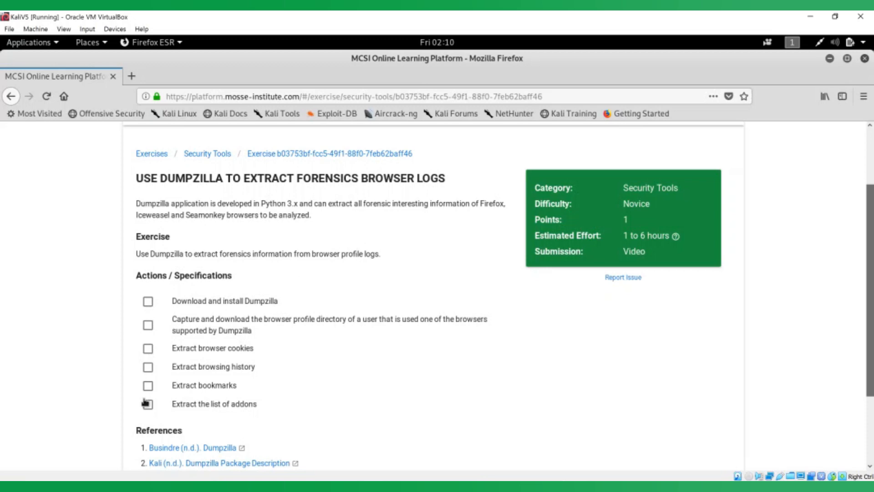
pyautogui.scroll(-3)
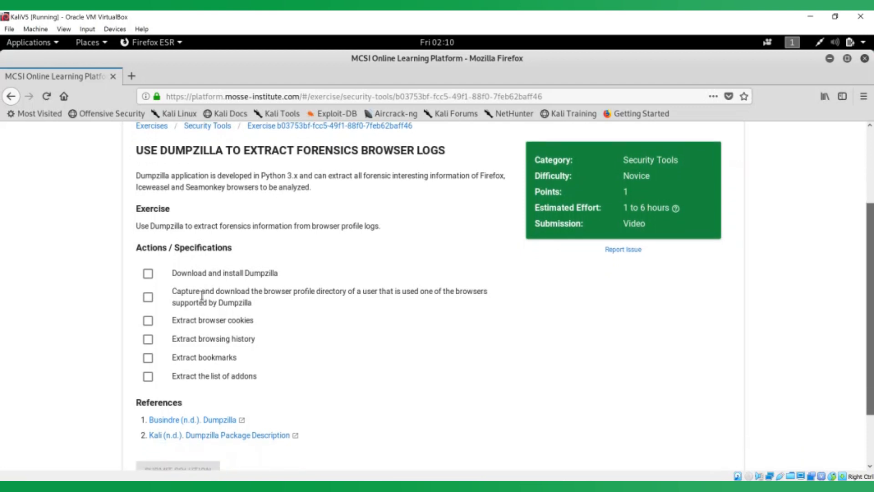
pyautogui.moveTo(287, 274)
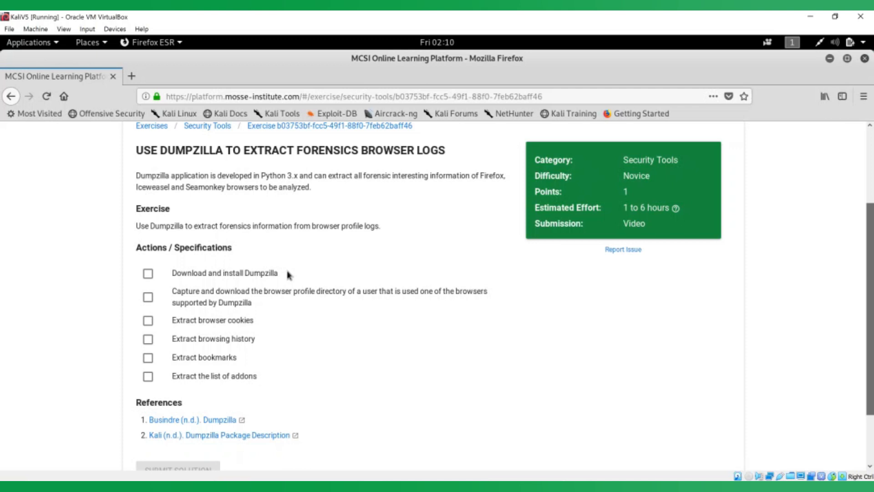
pyautogui.moveTo(214, 424)
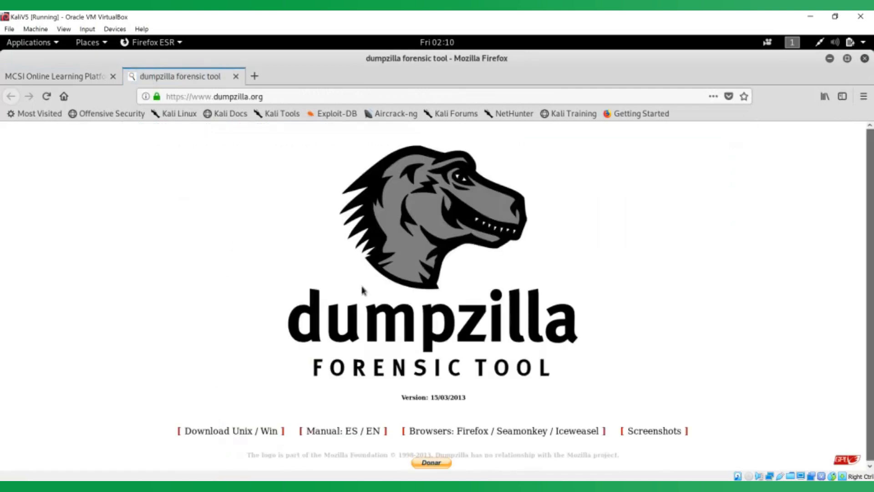
pyautogui.moveTo(323, 427)
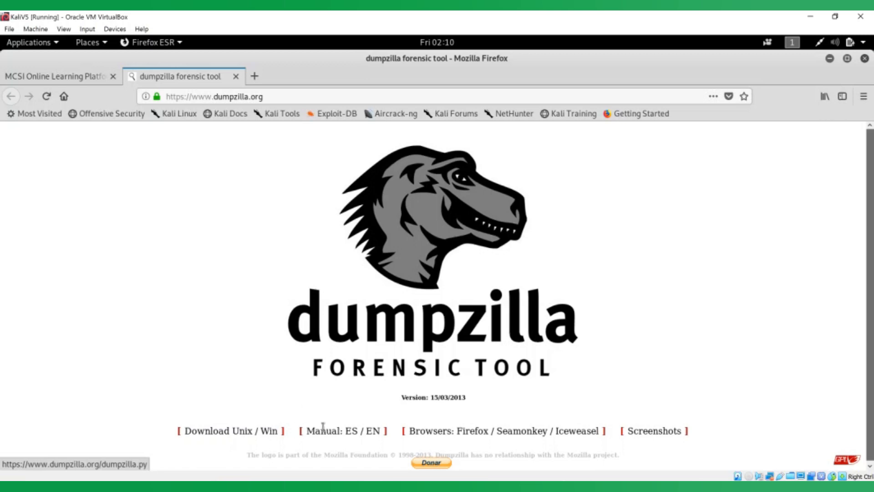
pyautogui.moveTo(363, 432)
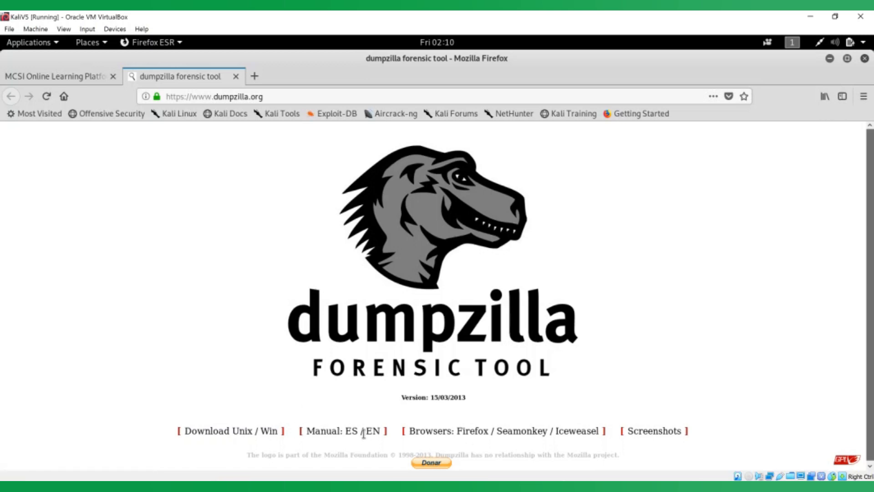
# Follow the Busindre Dumpzilla reference link to the dumpzilla.org homepage.
pyautogui.click(653, 431)
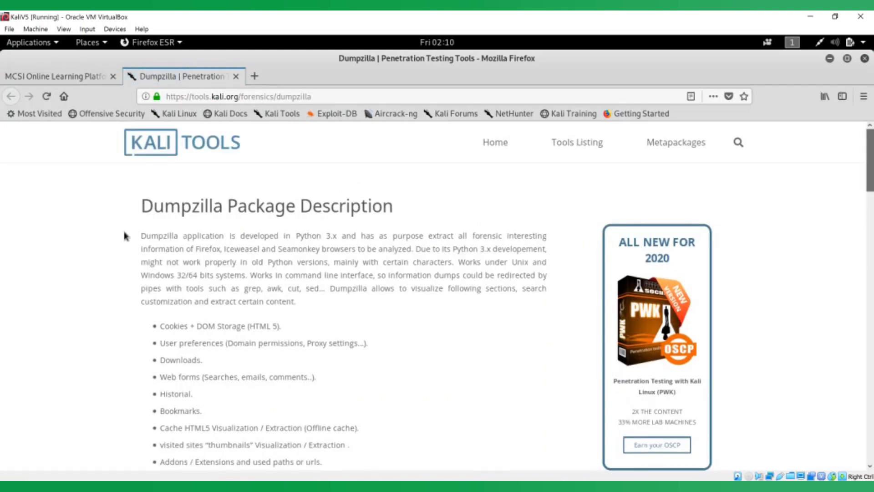
pyautogui.moveTo(265, 276)
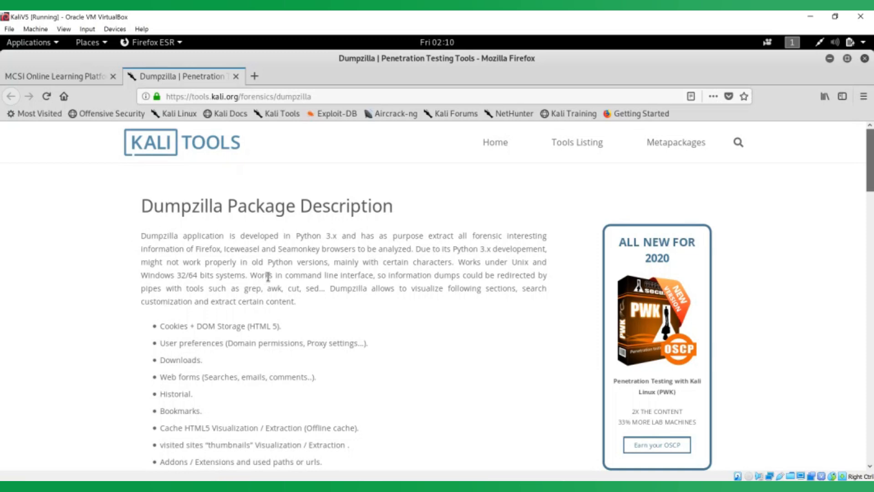
# Read down the Kali Tools Dumpzilla page to the usage example, then return to the MCSI exercise.
pyautogui.scroll(-3)
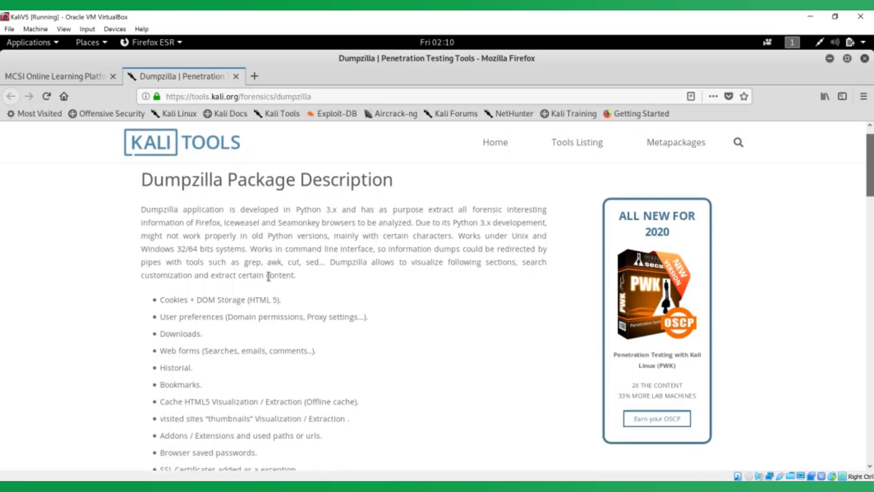
pyautogui.scroll(-3)
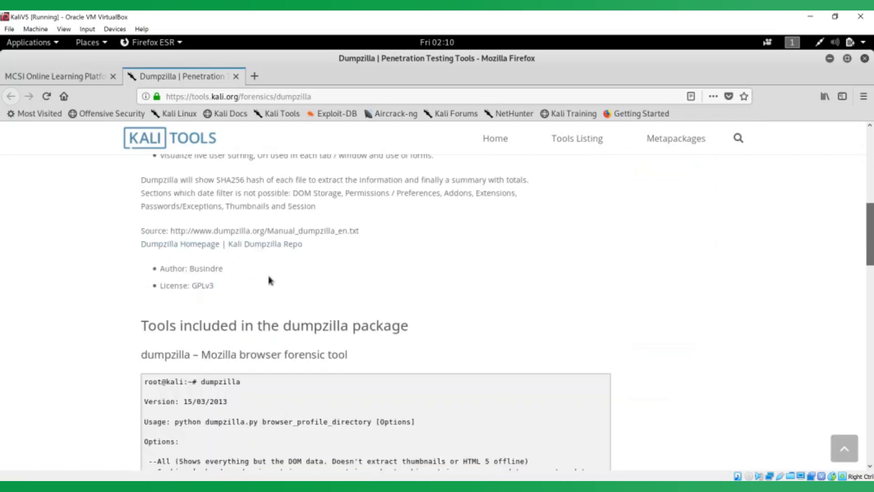
pyautogui.scroll(-3)
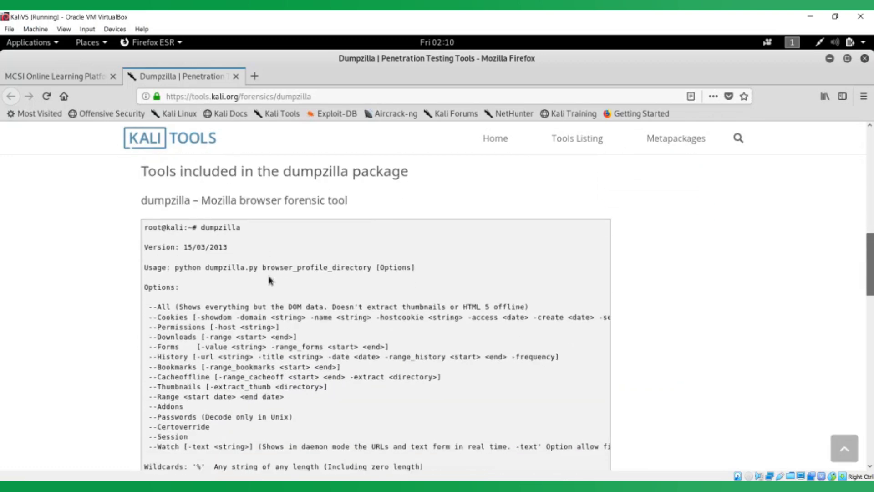
pyautogui.scroll(-3)
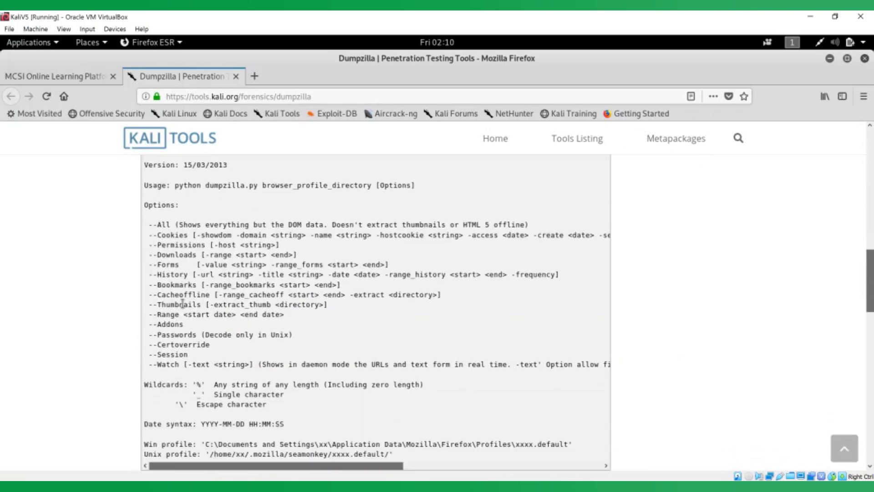
pyautogui.scroll(-3)
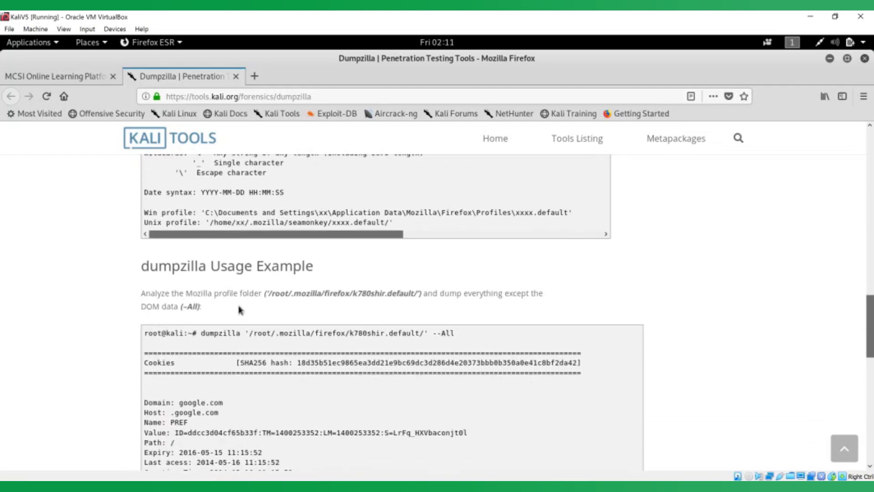
pyautogui.scroll(-3)
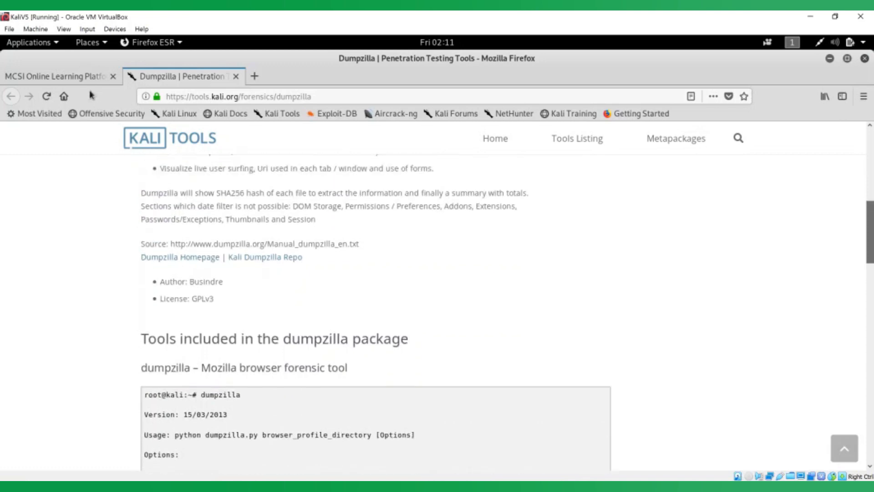
pyautogui.click(55, 76)
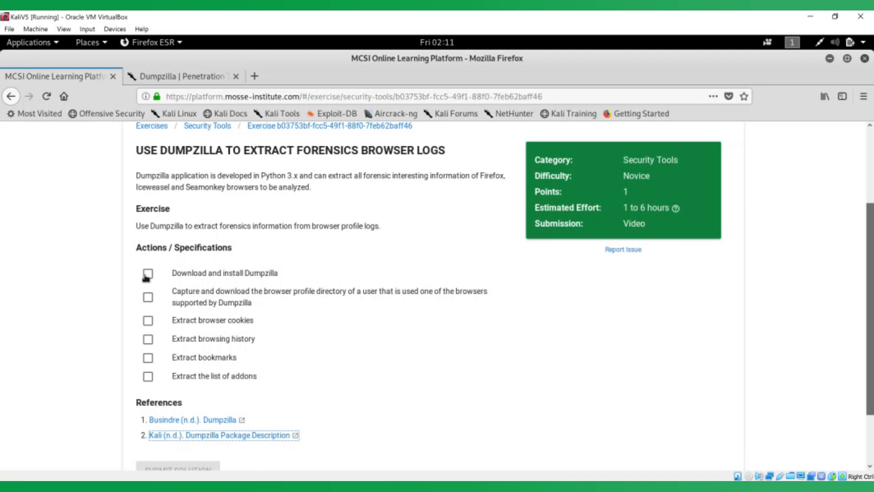
# Tick the 'Download and install Dumpzilla' specification as completed.
pyautogui.click(148, 273)
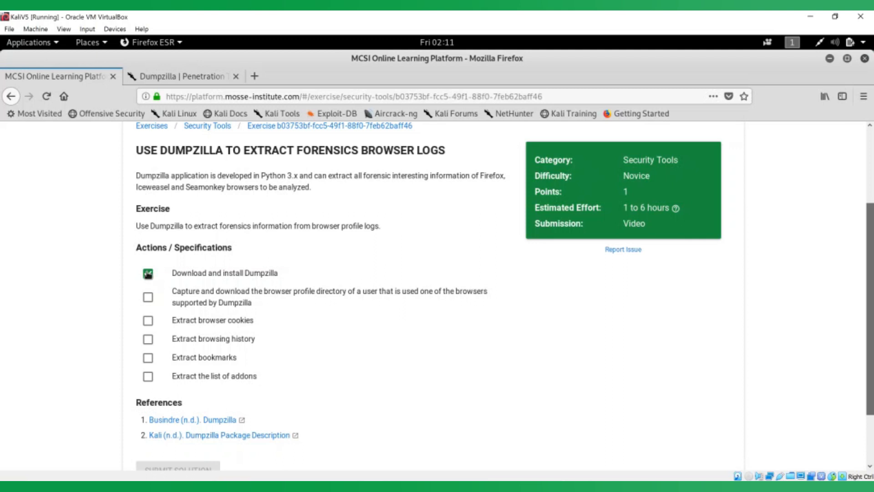
pyautogui.click(148, 273)
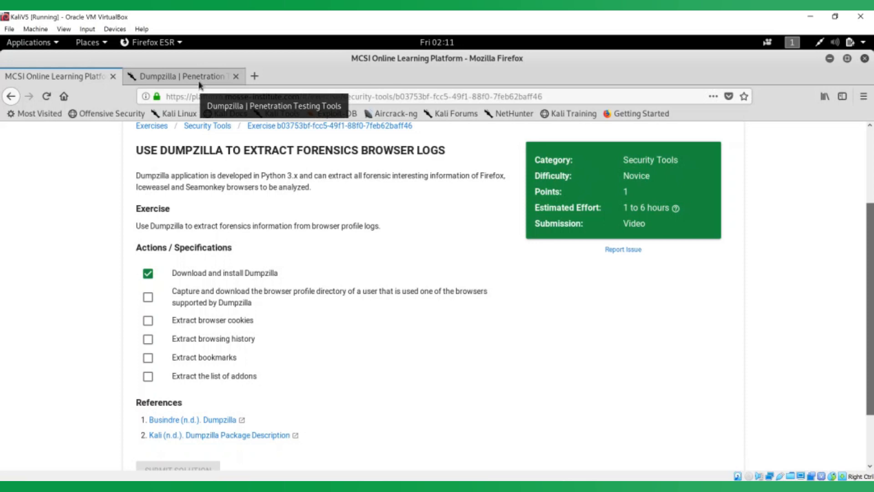
# Revisit the Kali Tools dumpzilla usage example and bring up the Activities overview.
pyautogui.click(182, 76)
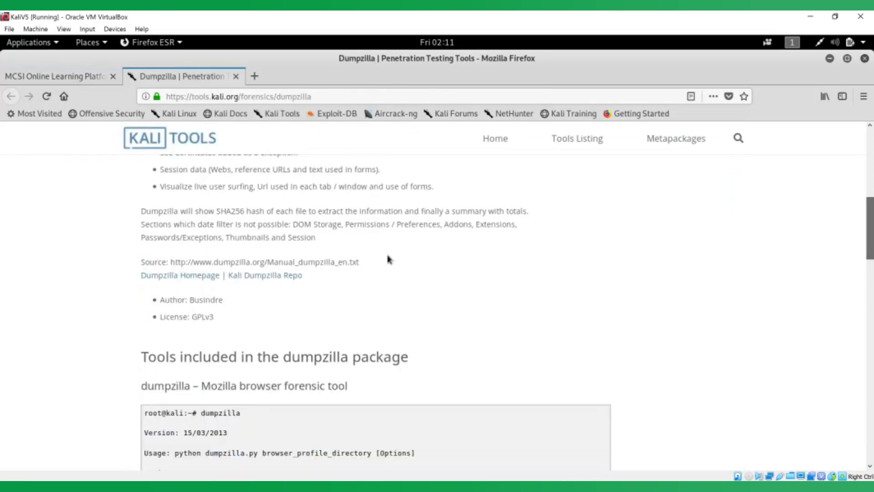
pyautogui.scroll(-3)
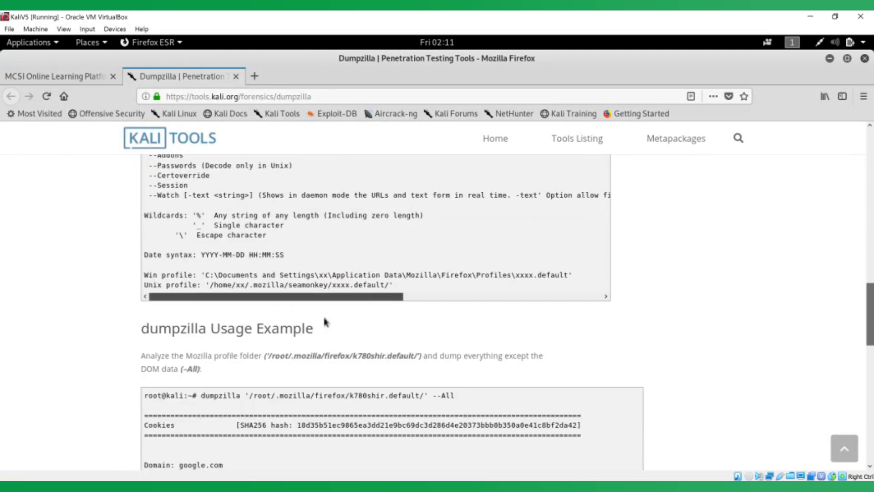
pyautogui.moveTo(162, 356); pyautogui.dragTo(407, 356)
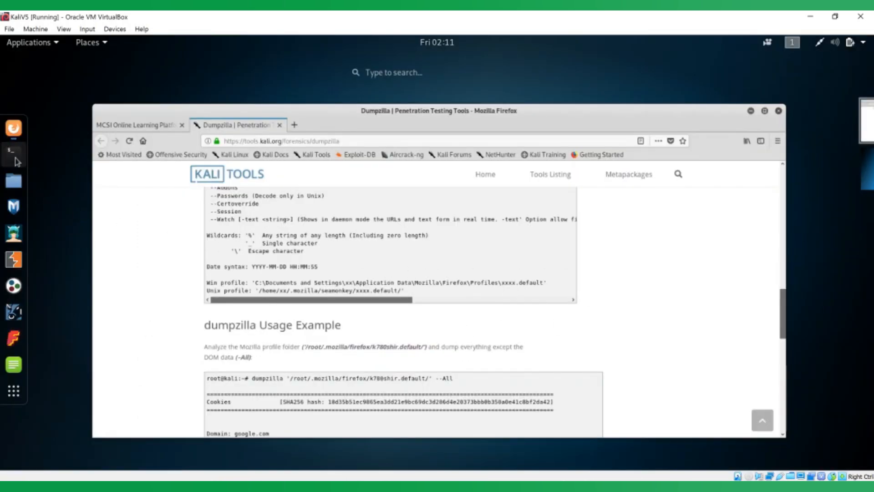
# Start a new terminal window and move it to the right over the page.
pyautogui.click(12, 151)
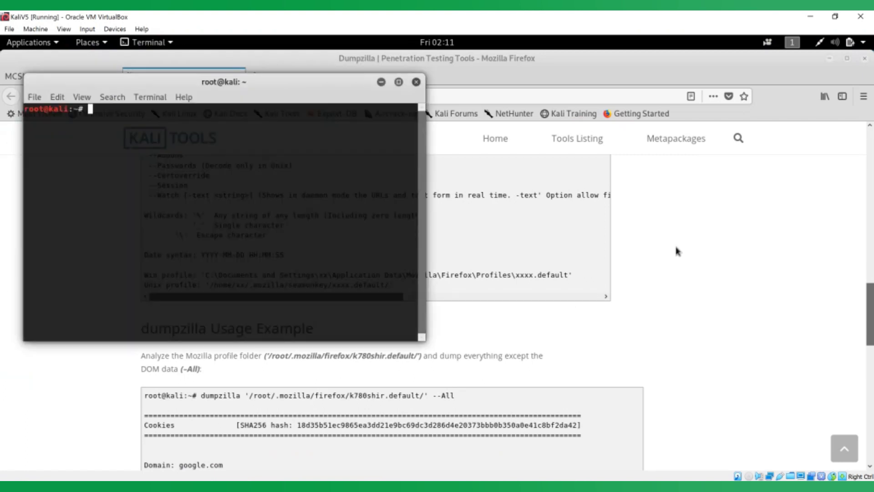
pyautogui.moveTo(223, 81); pyautogui.dragTo(569, 95)
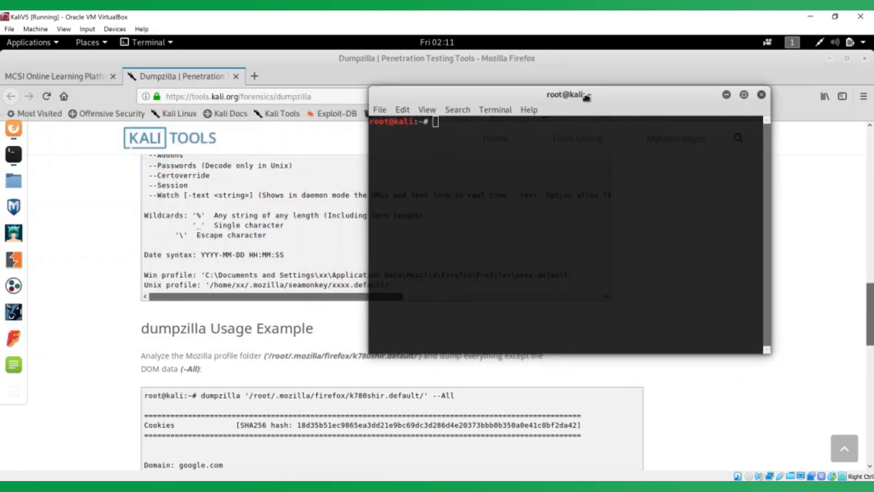
pyautogui.moveTo(568, 95); pyautogui.dragTo(602, 86)
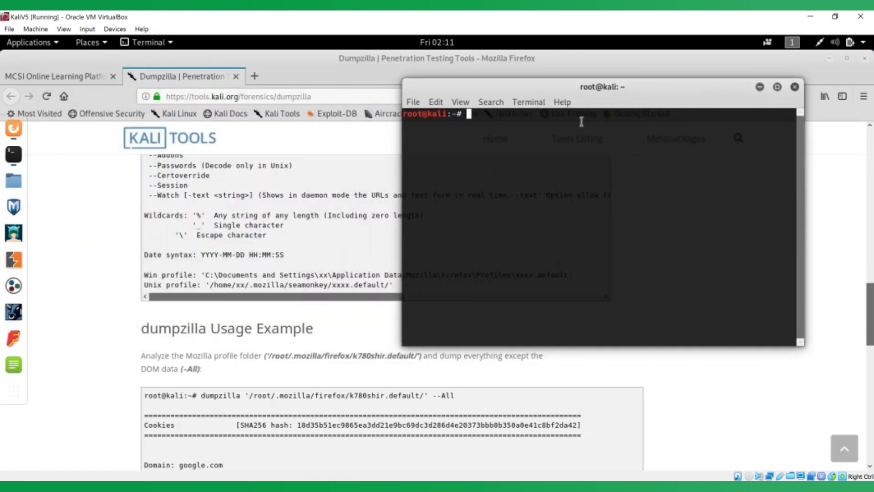
# Run cd /root/.mozilla/firefox and select the 7pycyy36.default profile folder name to copy.
pyautogui.write('c d/r')
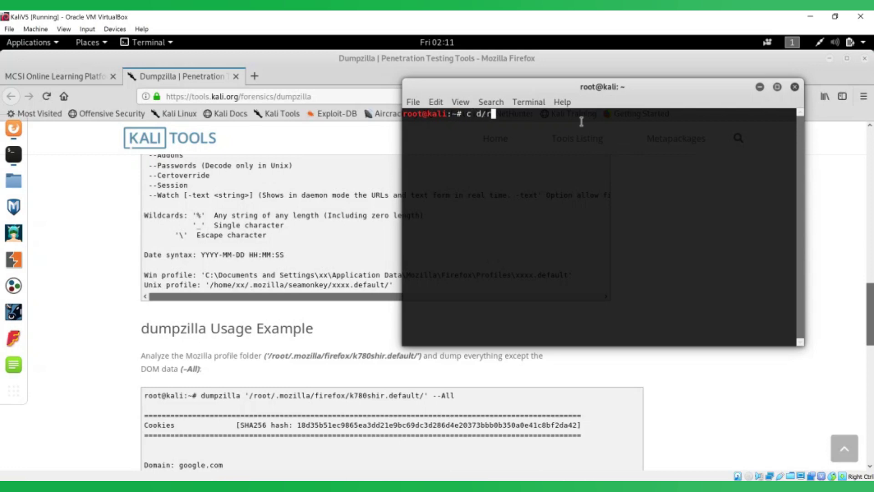
pyautogui.write('oot/.mozi')
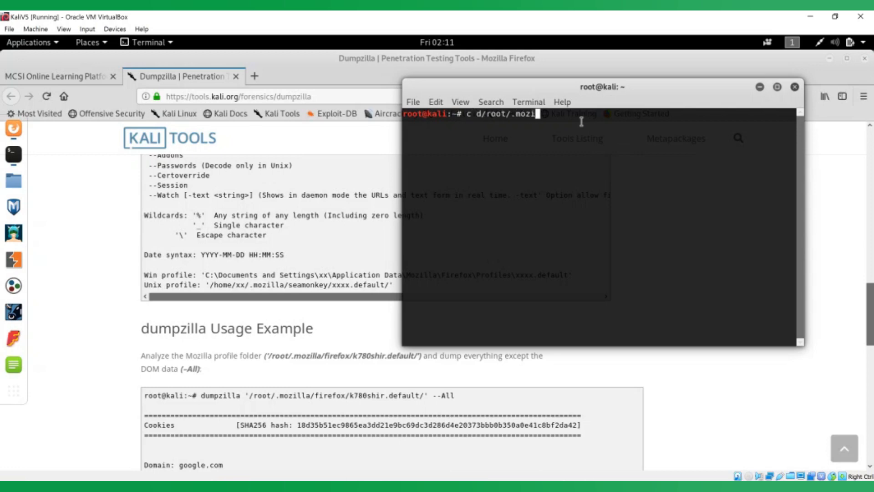
pyautogui.write('lla/firefox')
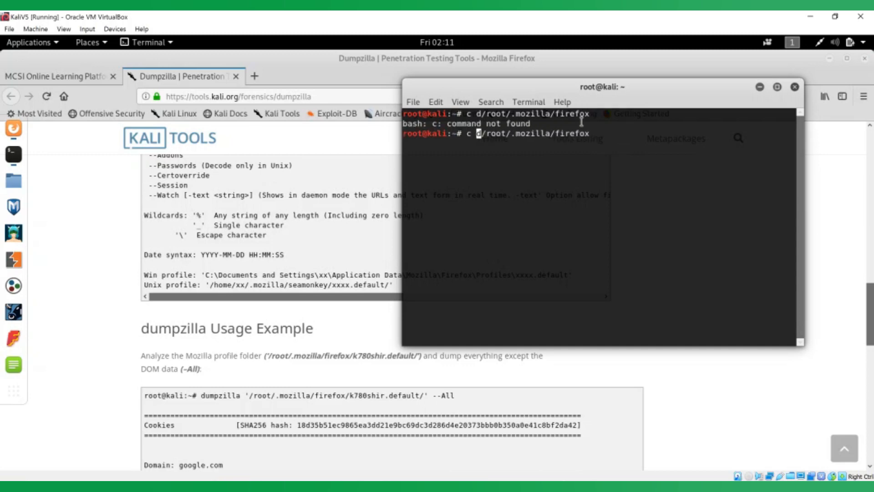
pyautogui.press('Return')
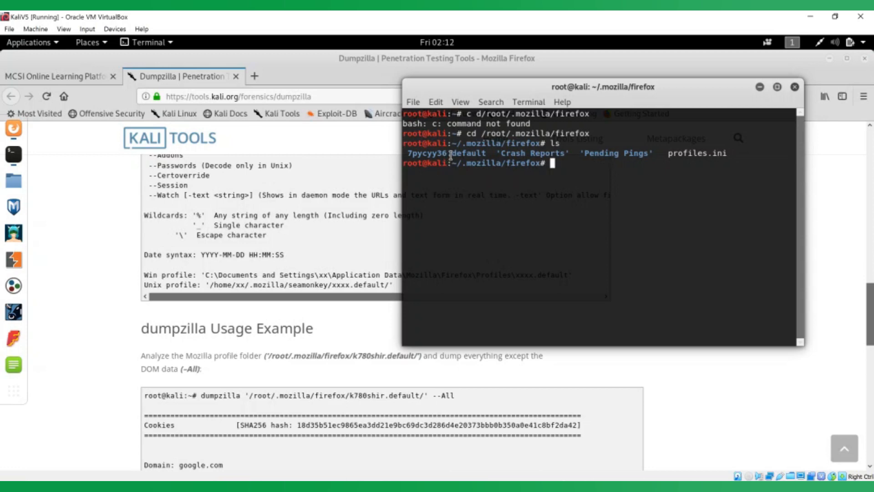
pyautogui.doubleClick(449, 154)
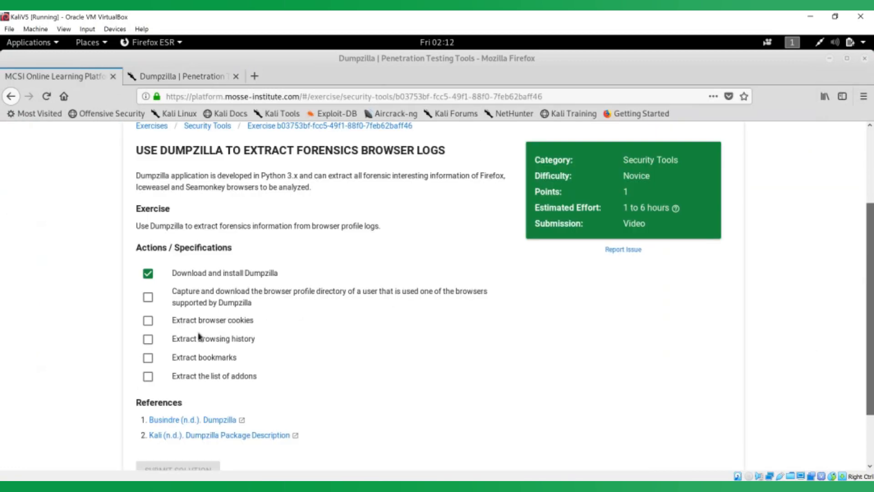
# Switch to the Kali Tools Dumpzilla documentation tab in Firefox.
pyautogui.click(147, 298)
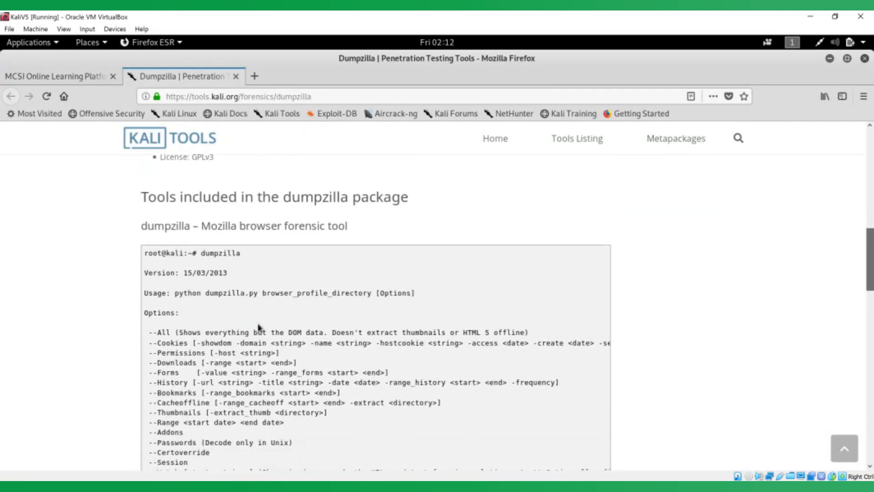
# Review the dumpzilla options list, selecting the Cookies option name, down to the usage example.
pyautogui.scroll(-3)
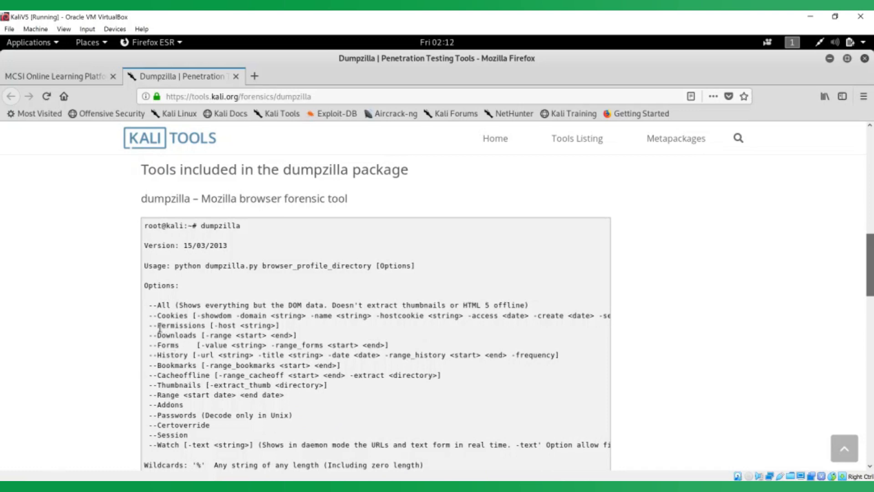
pyautogui.doubleClick(170, 315)
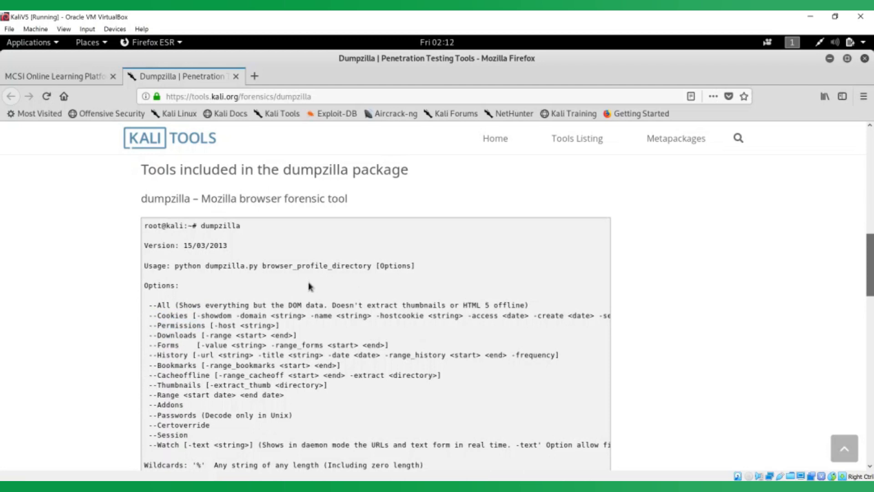
pyautogui.scroll(-3)
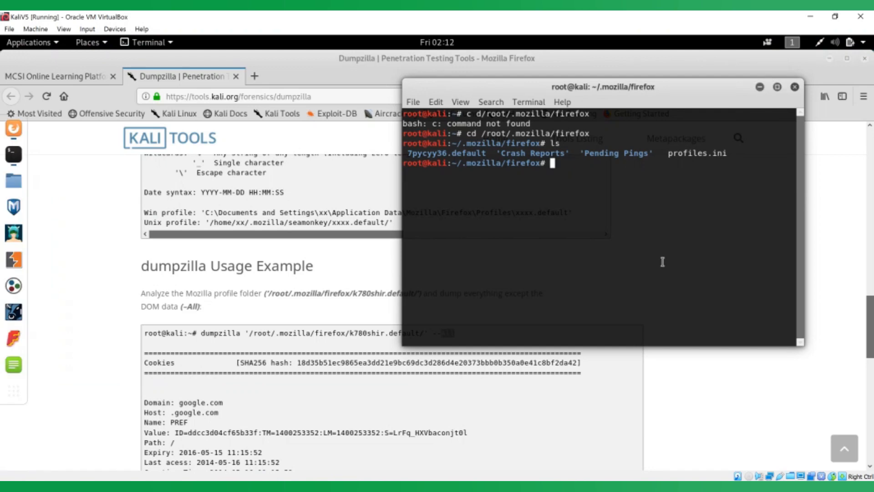
# Run dumpzilla /root/.mozilla/firefox/7pycyy36.default --Cookie, dumping the profile's 150 cookies.
pyautogui.write('dump')
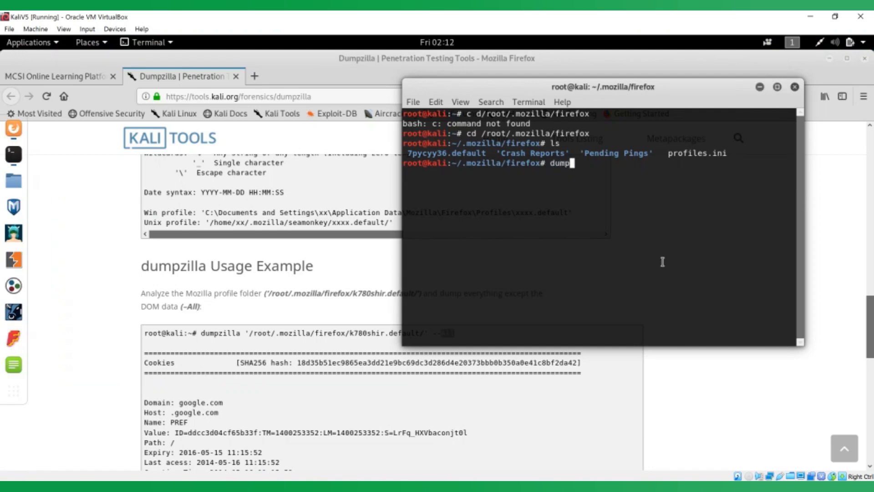
pyautogui.write('zilla /root/')
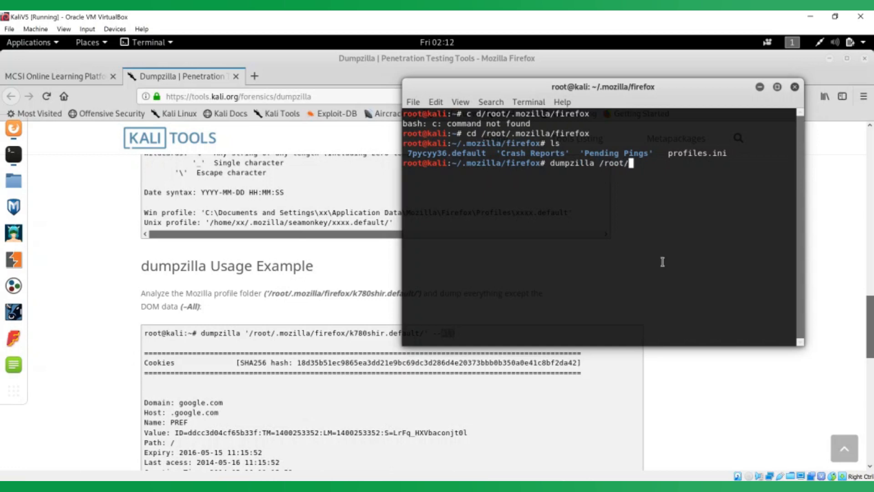
pyautogui.write('.mozilla')
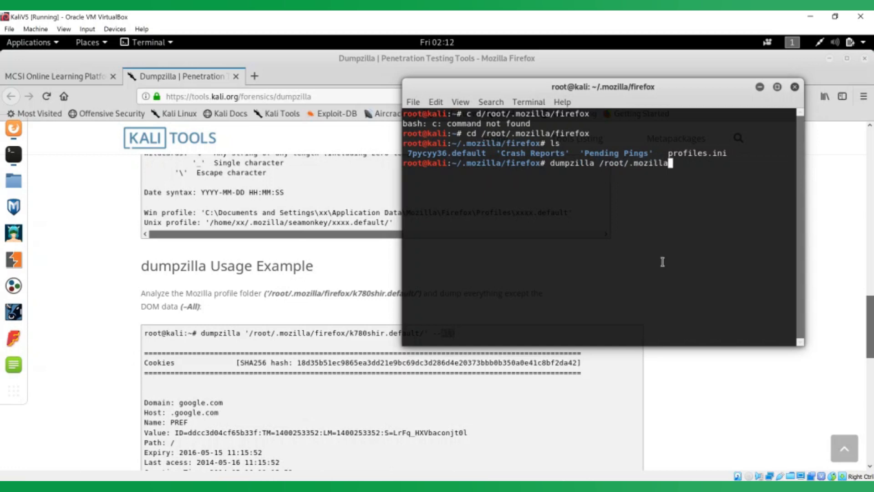
pyautogui.write('/fire')
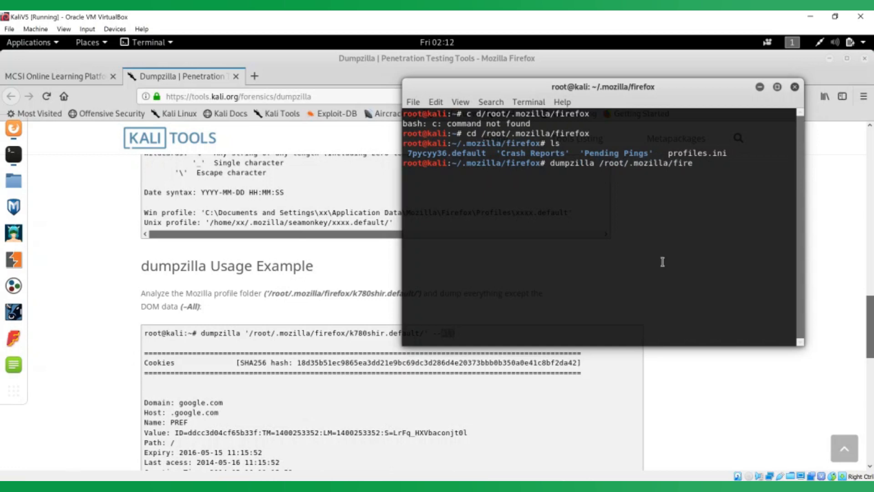
pyautogui.write('fox')
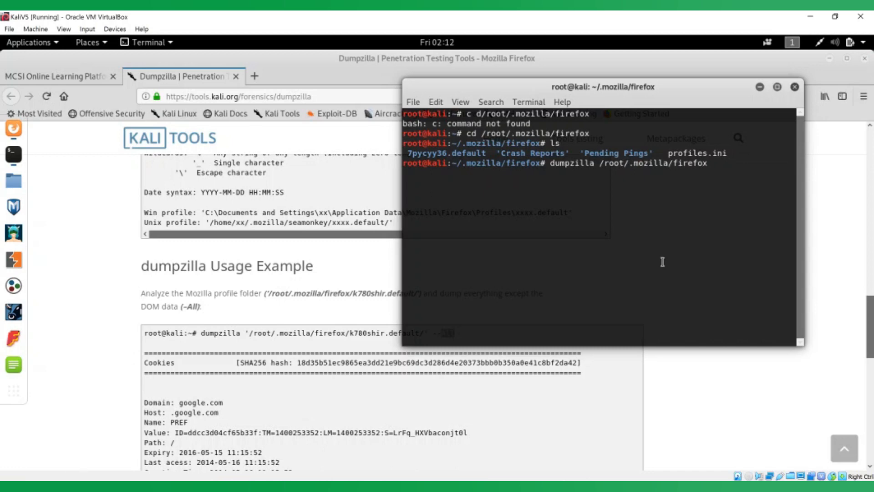
pyautogui.rightClick(712, 171)
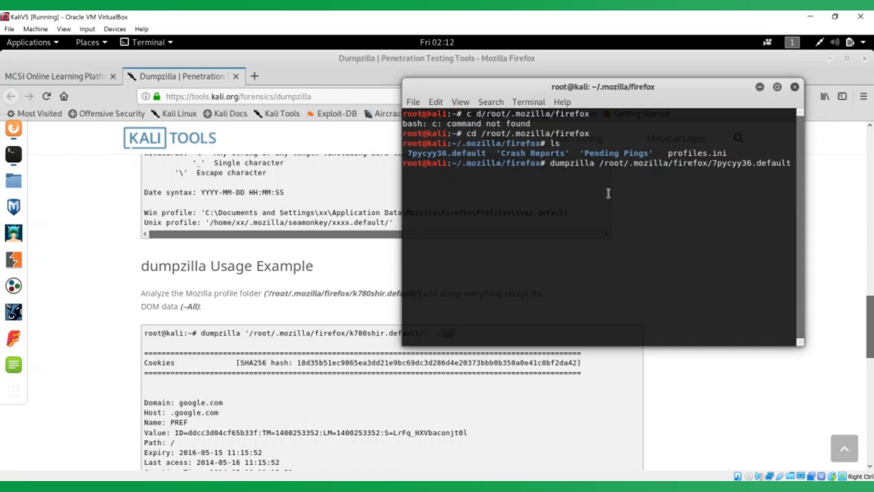
pyautogui.write('--Cookie')
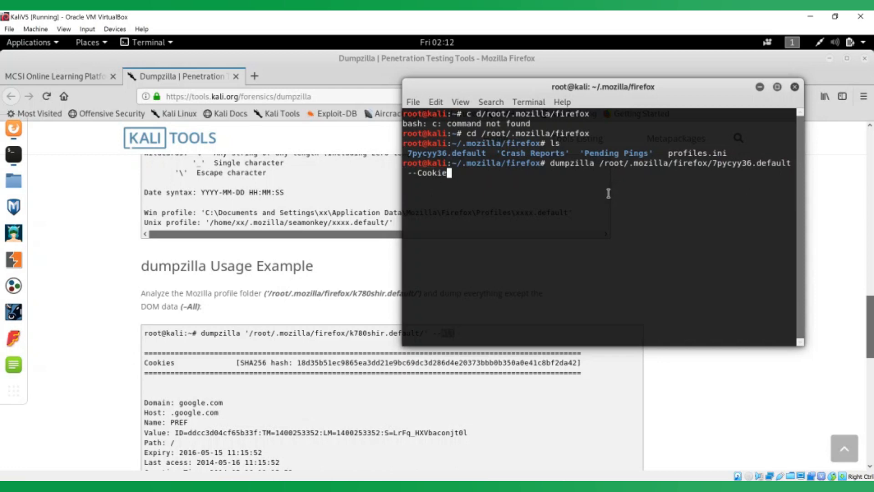
pyautogui.press('Return')
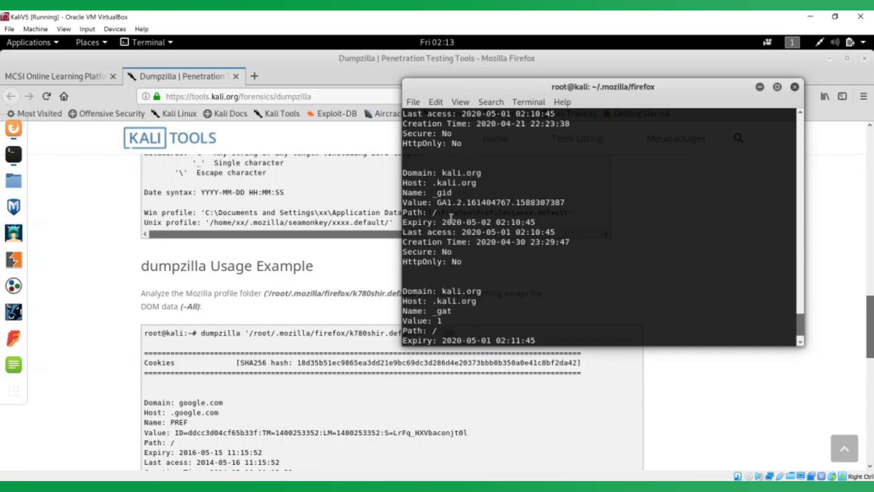
pyautogui.moveTo(493, 178)
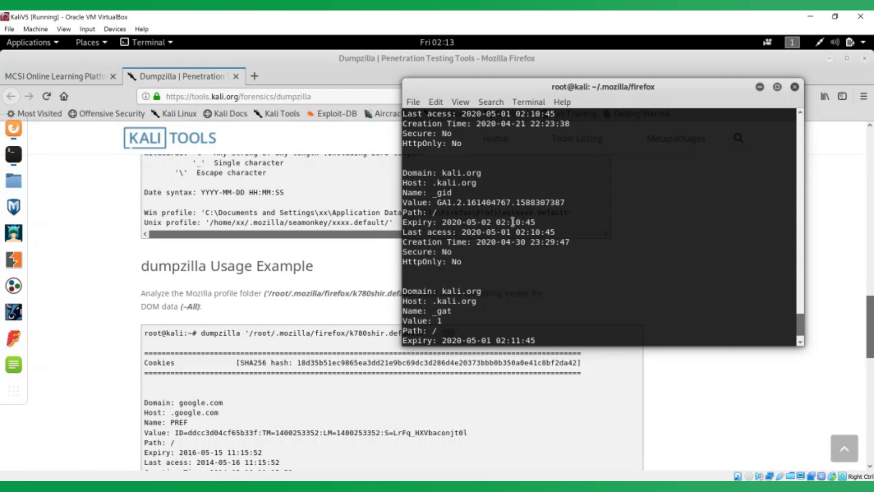
# Review the cookie dump output and return to the MCSI exercise checklist.
pyautogui.scroll(-3)
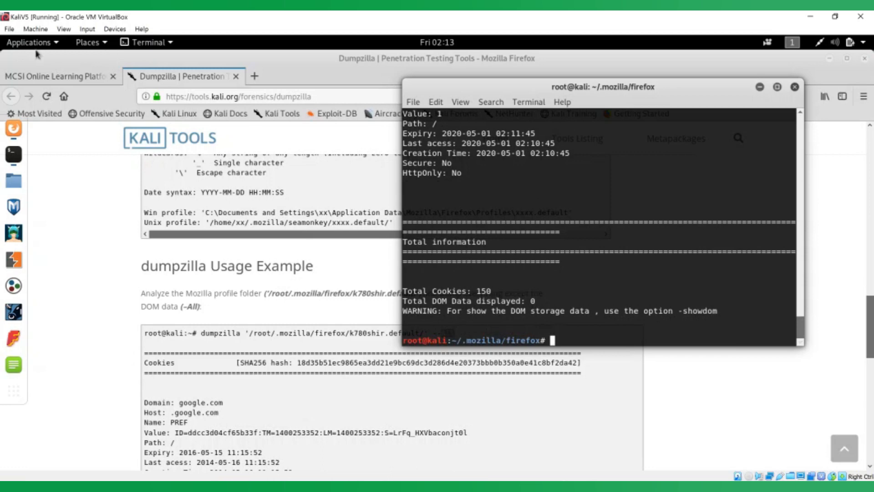
pyautogui.click(55, 75)
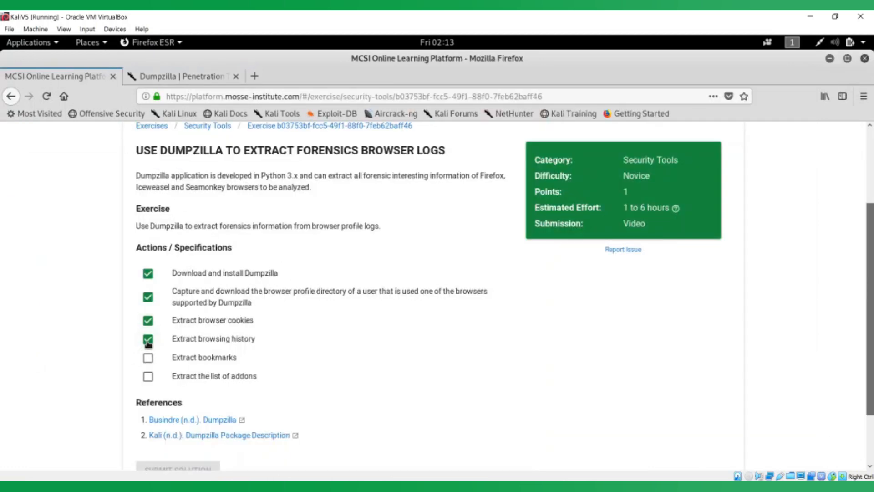
# Tick Extract bookmarks and Extract the list of addons, then reach the Submit Solution button.
pyautogui.click(147, 357)
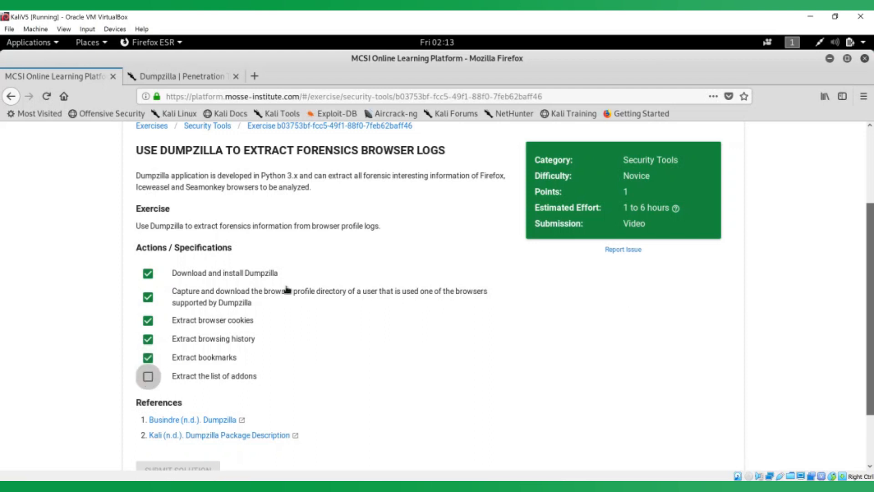
pyautogui.click(147, 376)
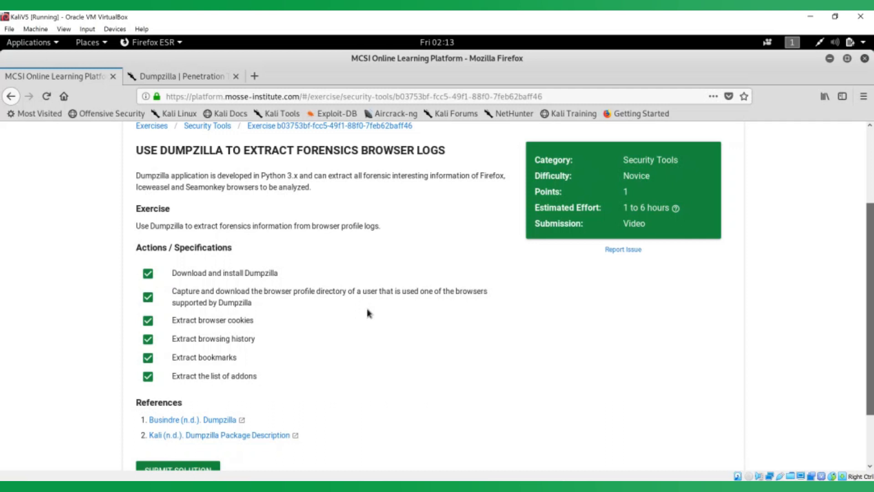
pyautogui.scroll(-3)
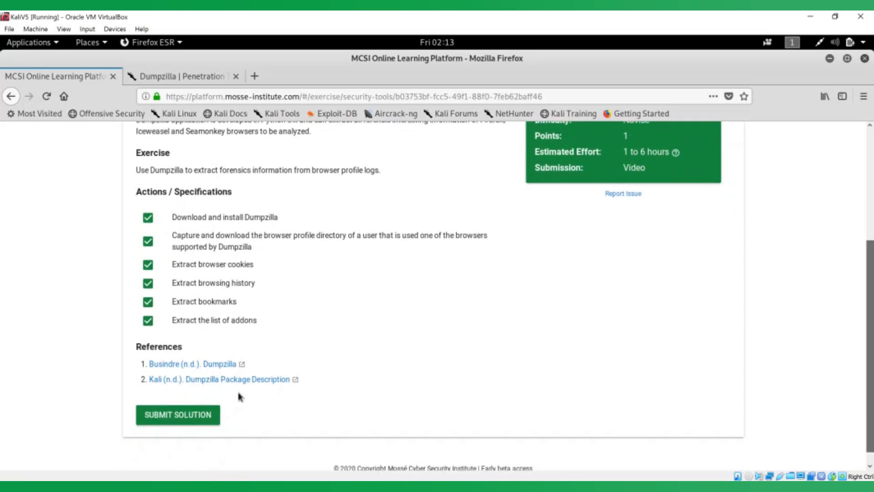
pyautogui.moveTo(361, 322)
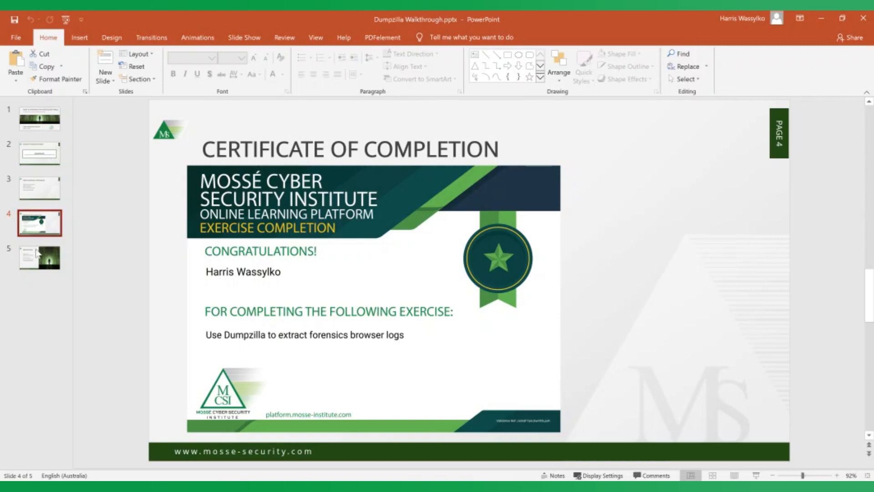
# Advance from the certificate of completion slide to the closing Register Now slide.
pyautogui.click(40, 256)
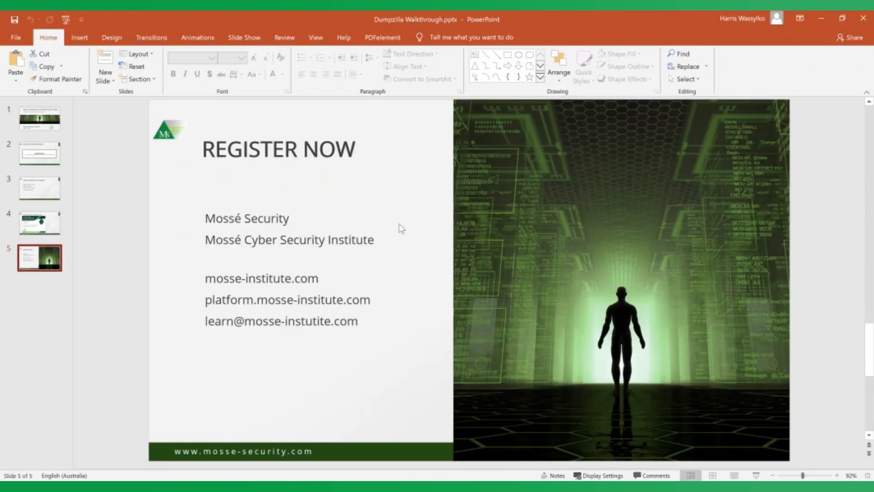